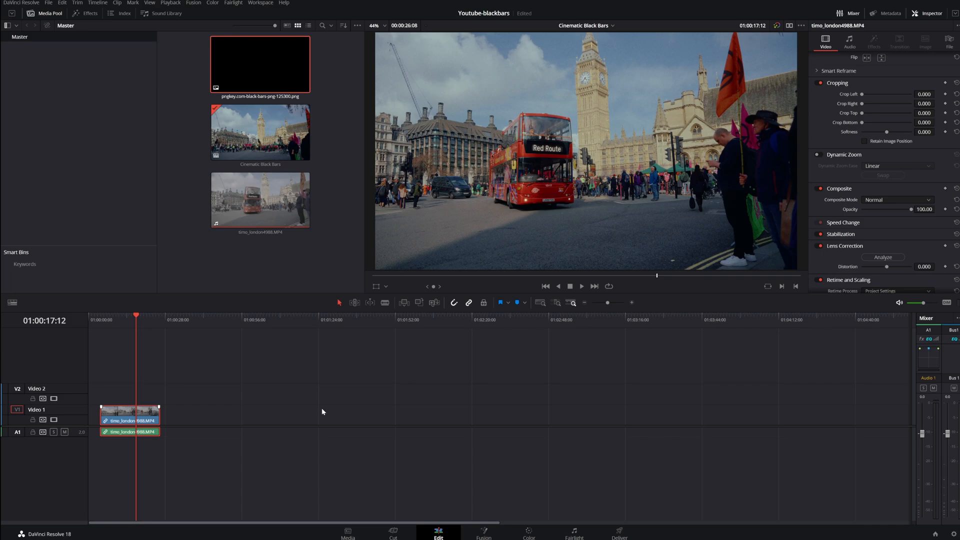
{"action": "mouse_move", "coordinate": [360, 311]}
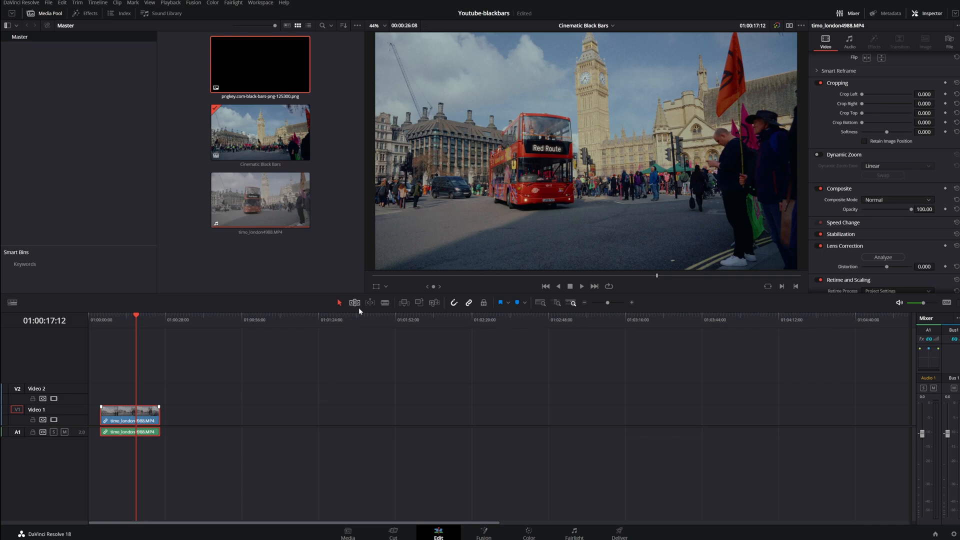
{"action": "mouse_move", "coordinate": [385, 302]}
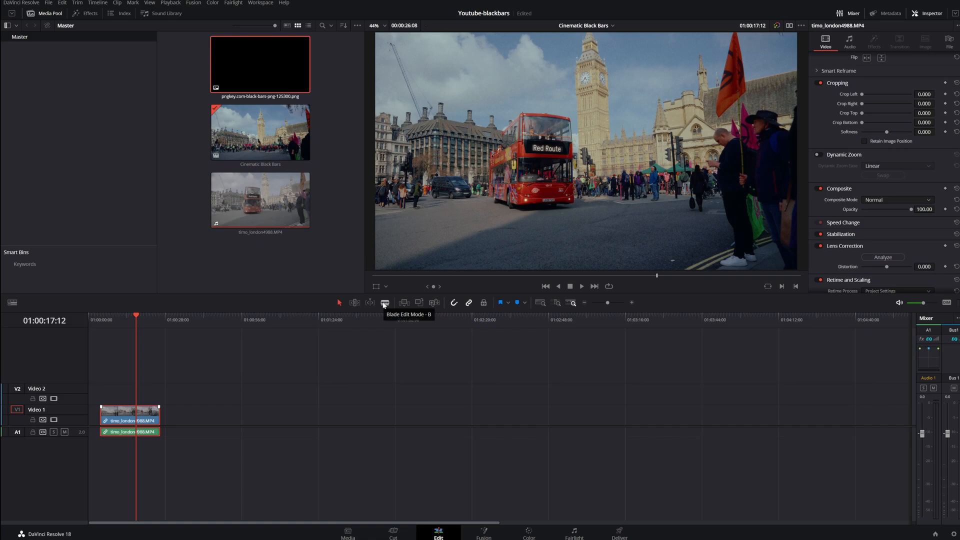
Reach Keyboard Customization from the DaVinci Resolve menu after trying blade mode in the timeline
{"action": "left_click", "coordinate": [384, 302]}
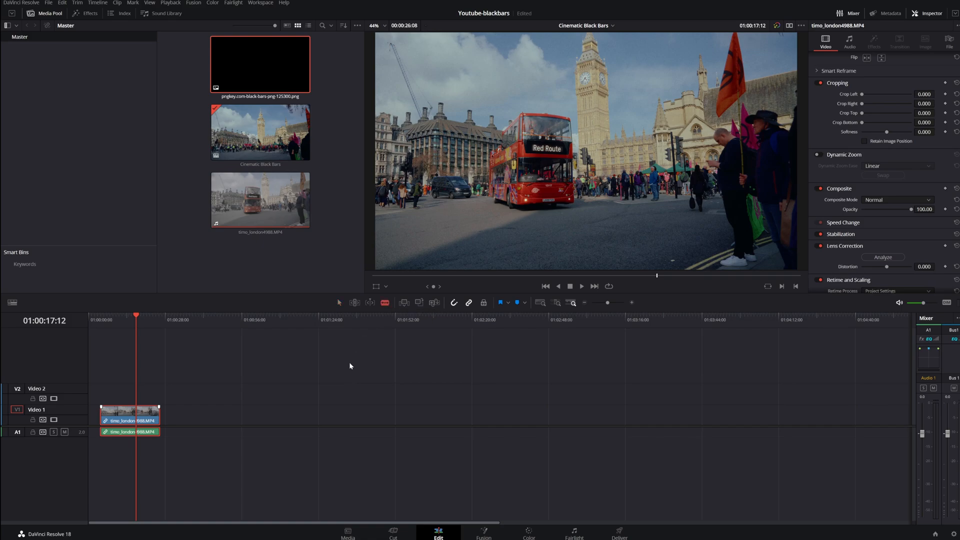
{"action": "mouse_move", "coordinate": [385, 302]}
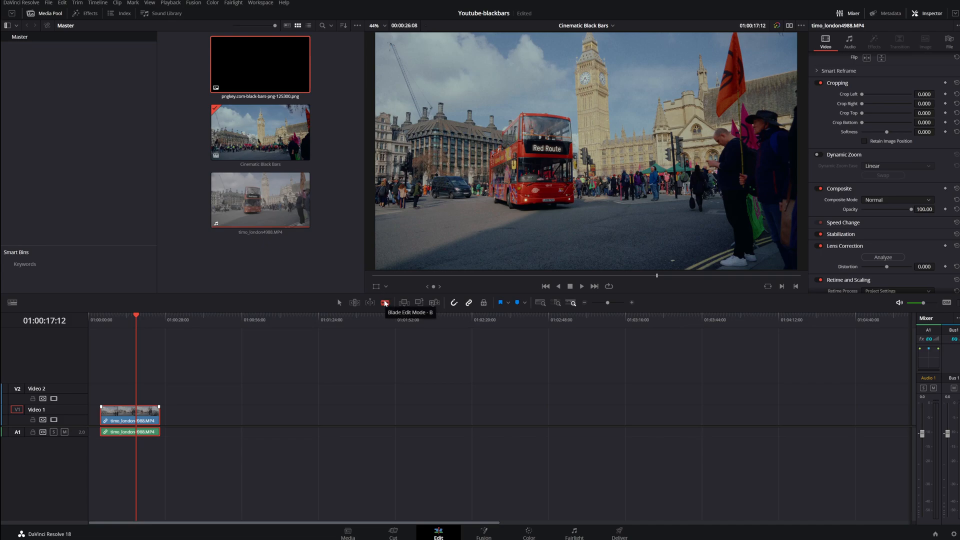
{"action": "mouse_move", "coordinate": [310, 331]}
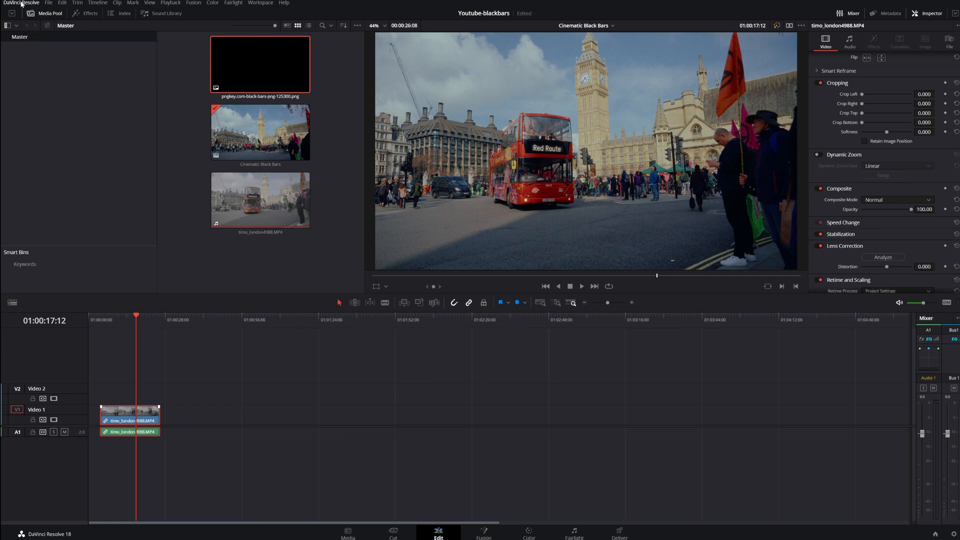
{"action": "left_click", "coordinate": [18, 2]}
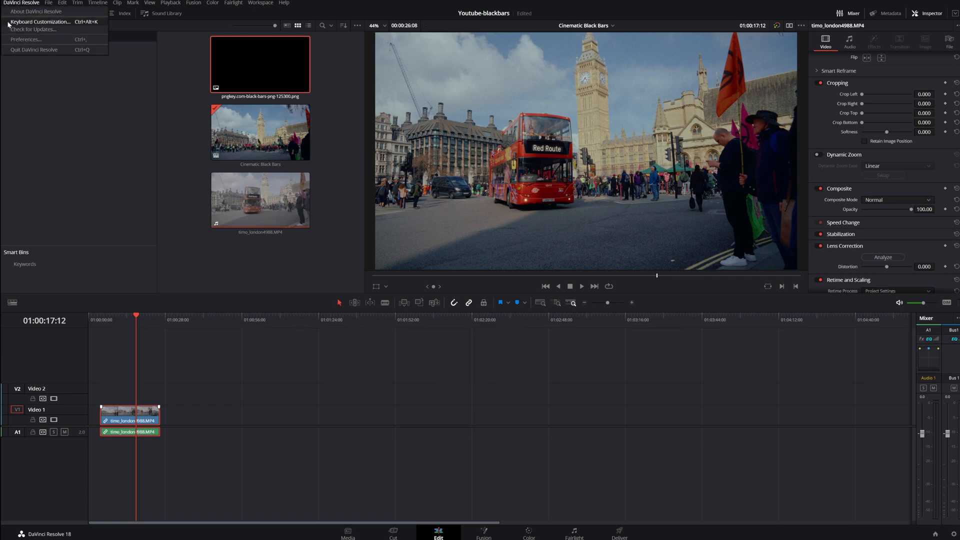
{"action": "mouse_move", "coordinate": [81, 24]}
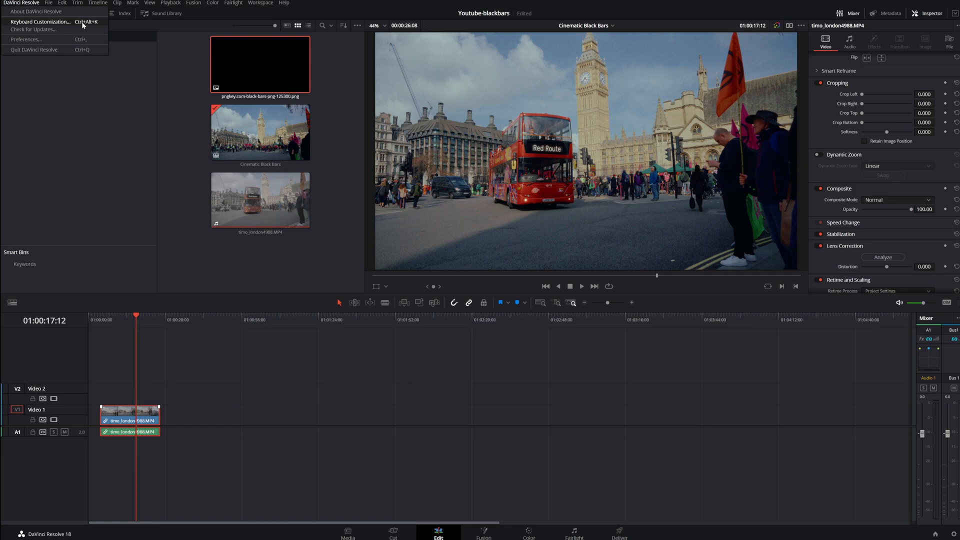
{"action": "left_click", "coordinate": [42, 22]}
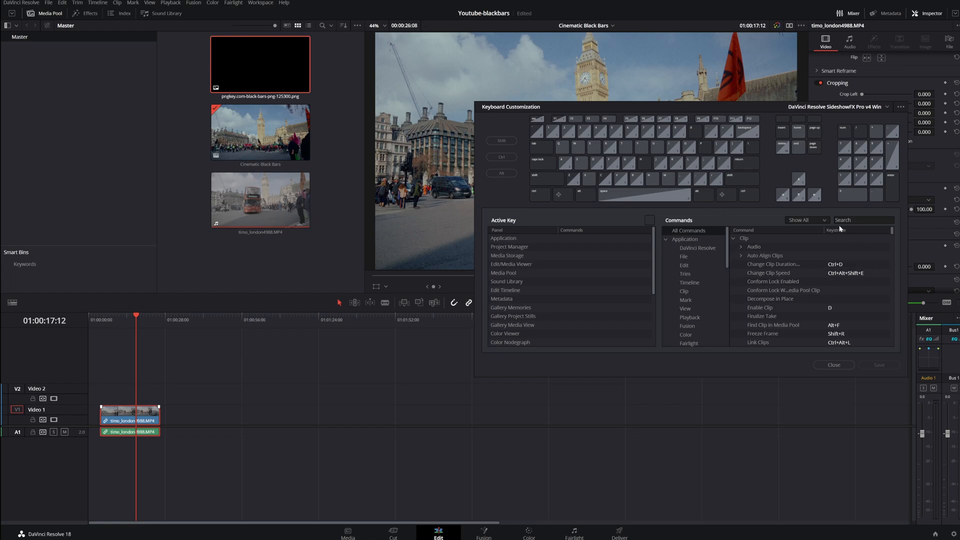
Search 'blade', replace Blade Edit Mode's B keystroke with F7, save and close the settings
{"action": "type", "text": "b"}
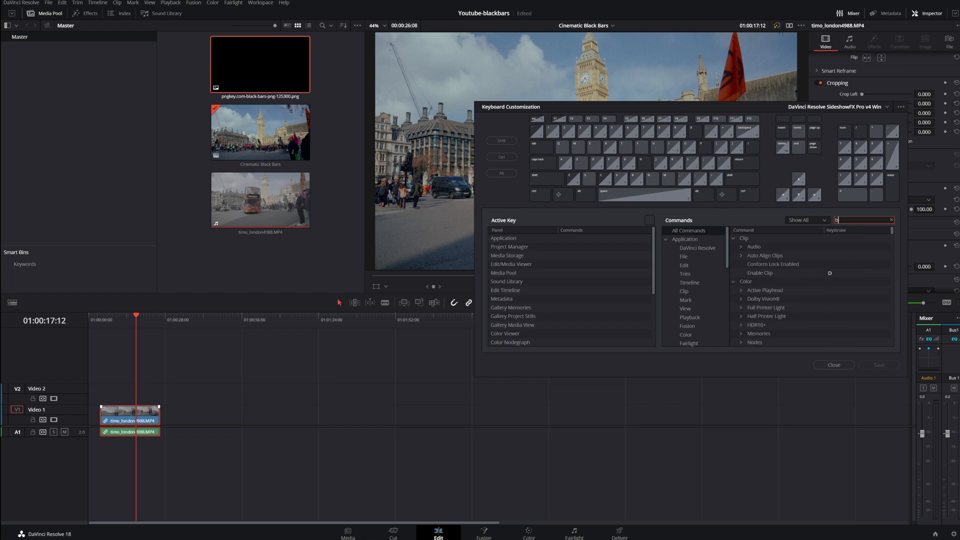
{"action": "type", "text": "lade"}
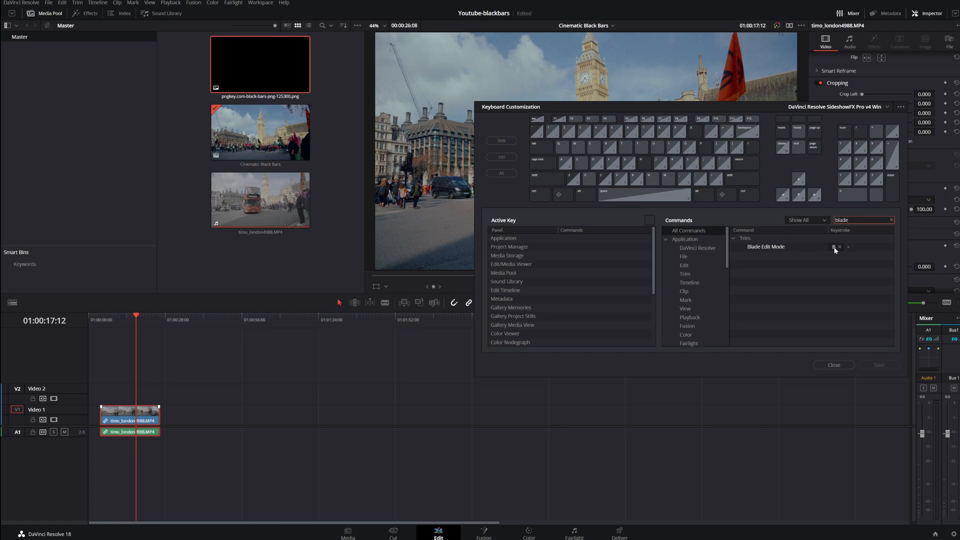
{"action": "left_click", "coordinate": [834, 246]}
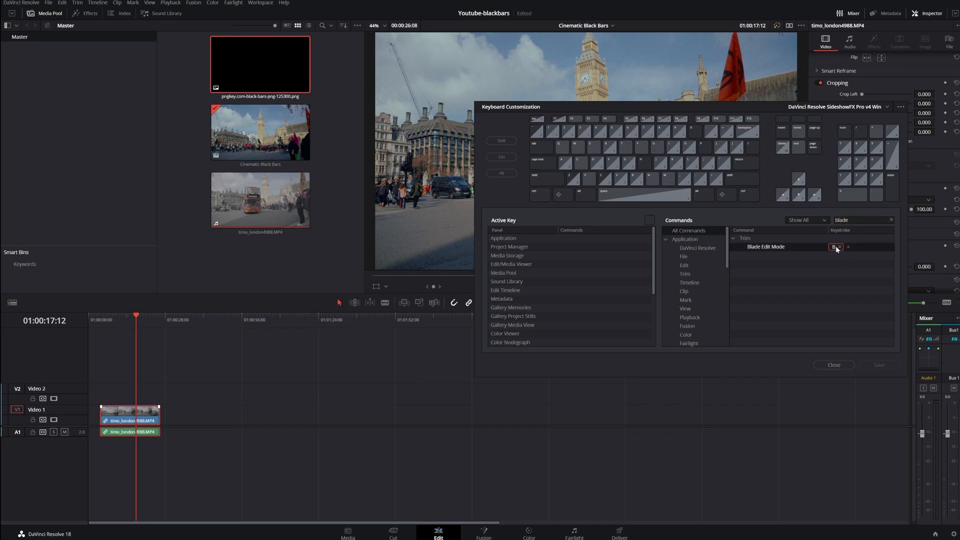
{"action": "left_click", "coordinate": [840, 247]}
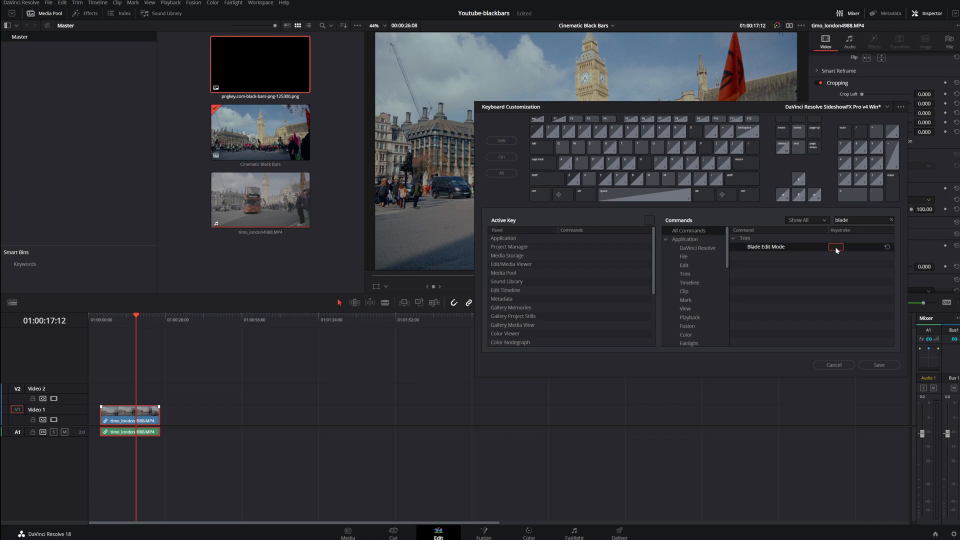
{"action": "key", "text": "F7"}
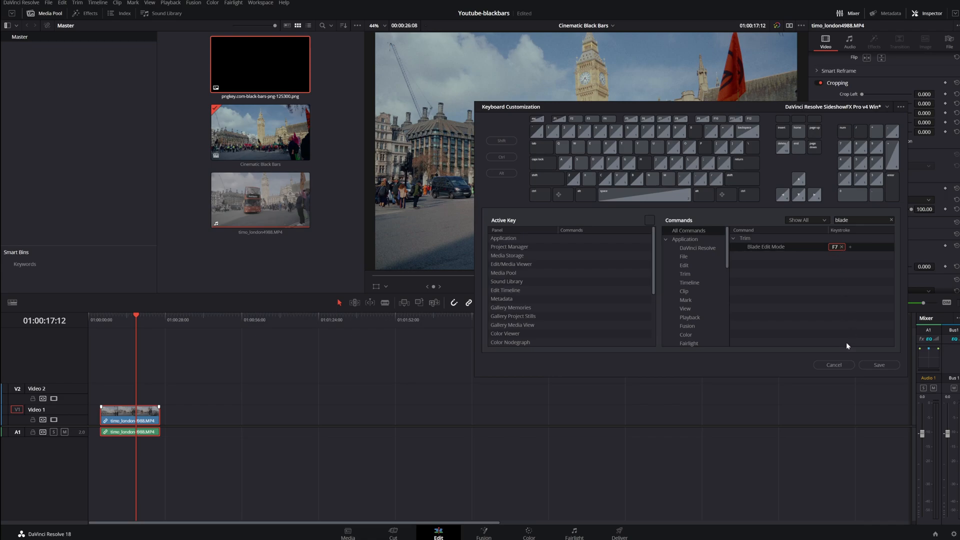
{"action": "left_click", "coordinate": [879, 365]}
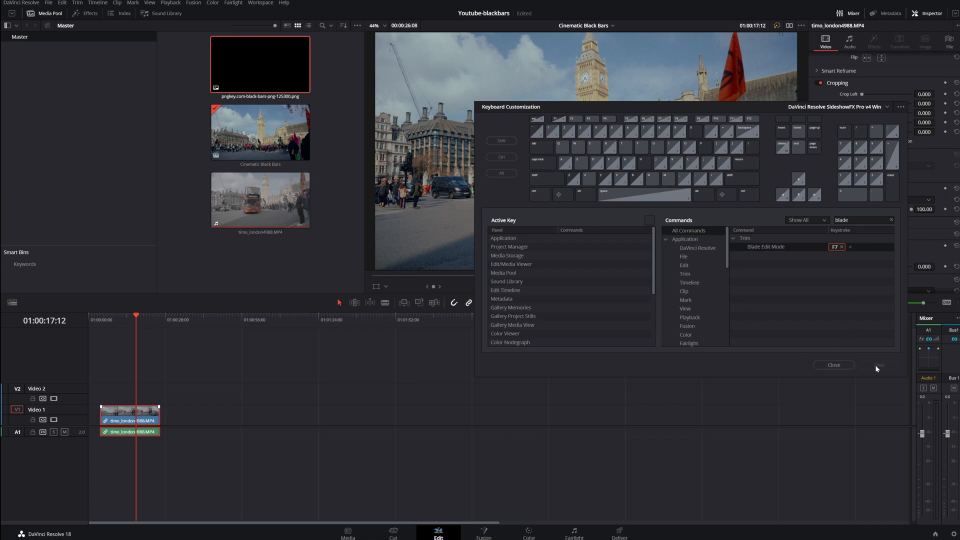
{"action": "left_click", "coordinate": [834, 364]}
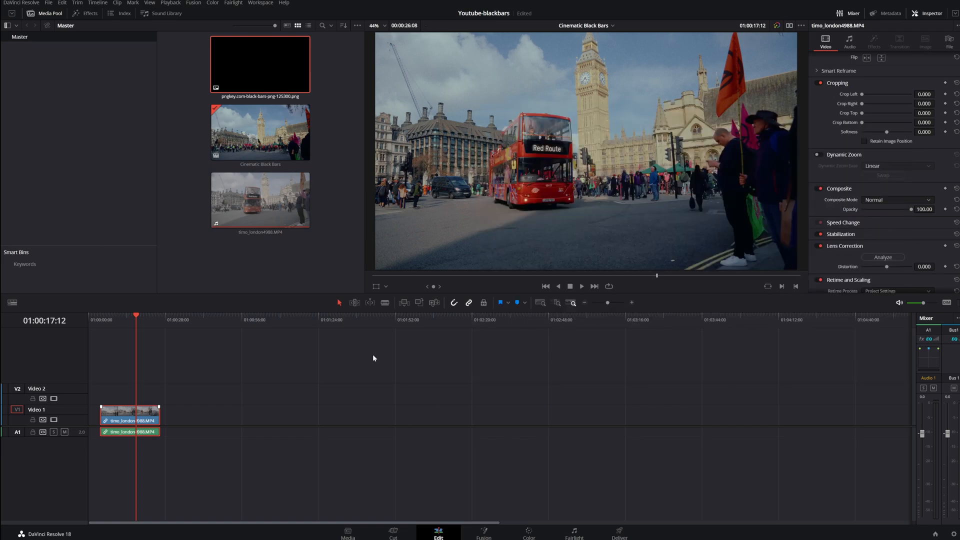
{"action": "mouse_move", "coordinate": [358, 357]}
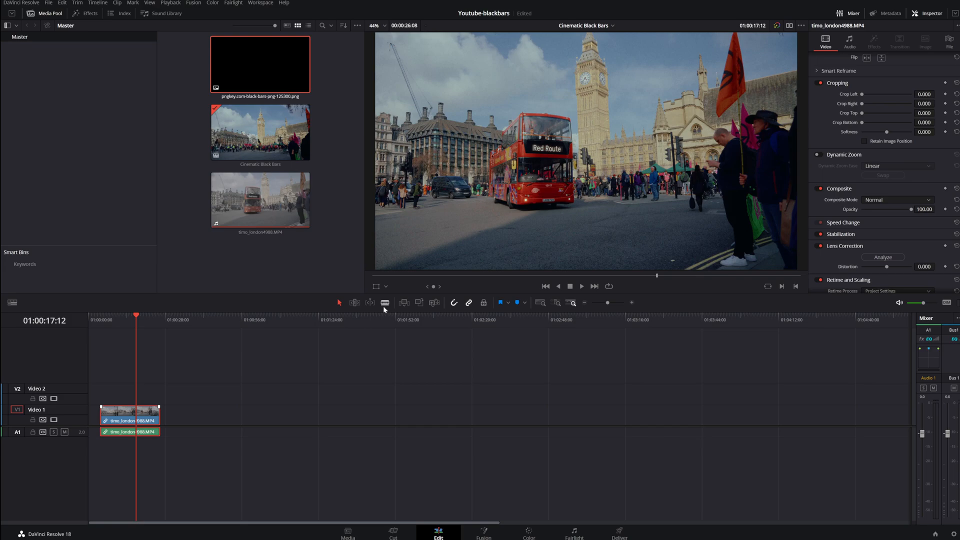
Activate Blade Edit Mode in the timeline toolbar to confirm the new shortcut works
{"action": "left_click", "coordinate": [384, 302]}
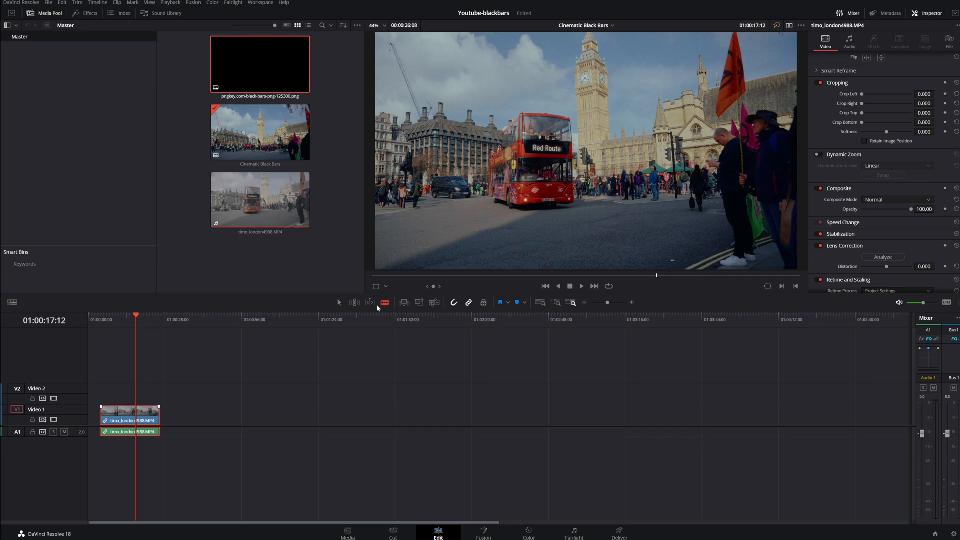
{"action": "left_click", "coordinate": [282, 399]}
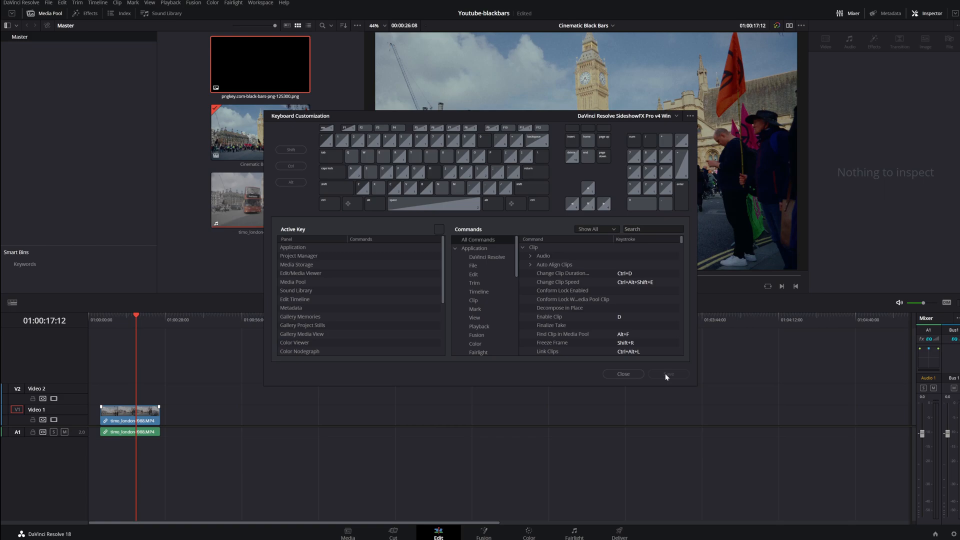
{"action": "mouse_move", "coordinate": [689, 118]}
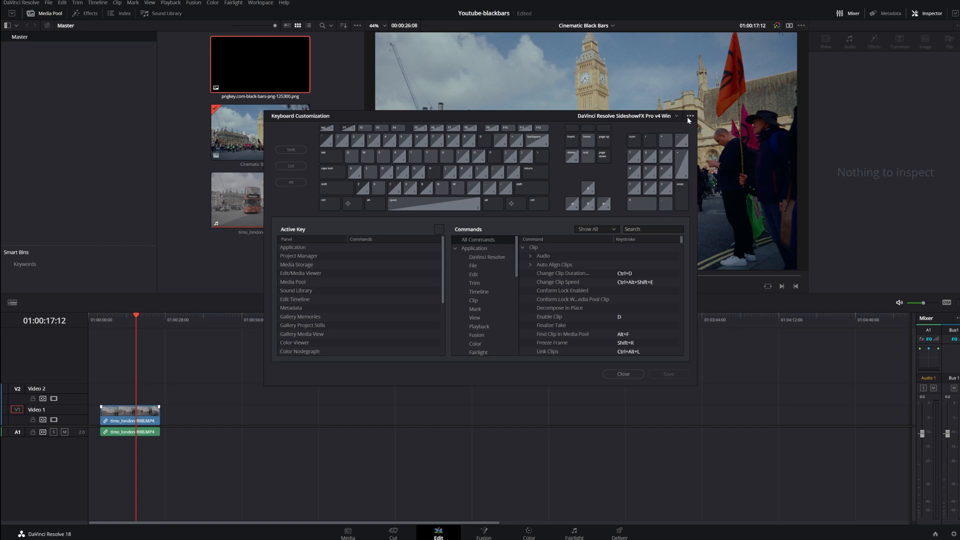
{"action": "left_click", "coordinate": [688, 116]}
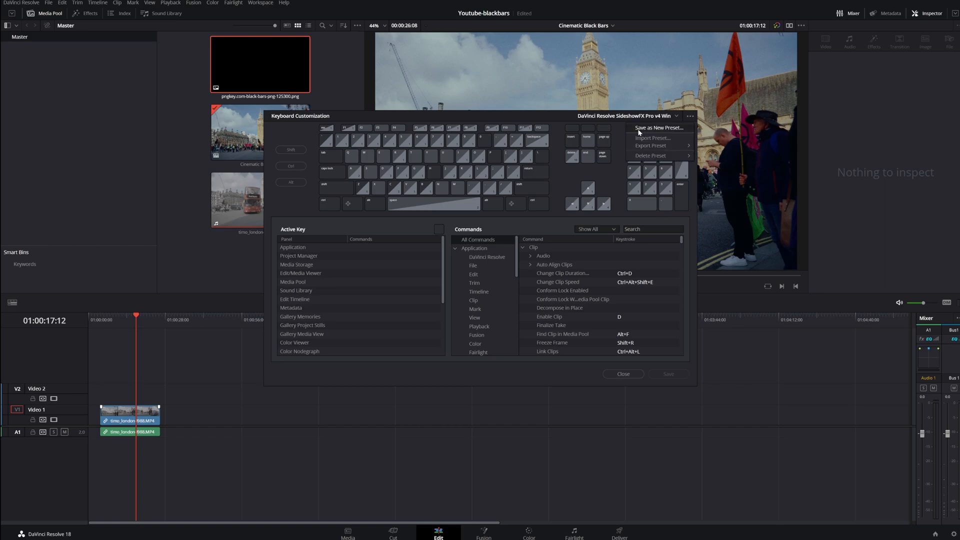
{"action": "left_click", "coordinate": [656, 127]}
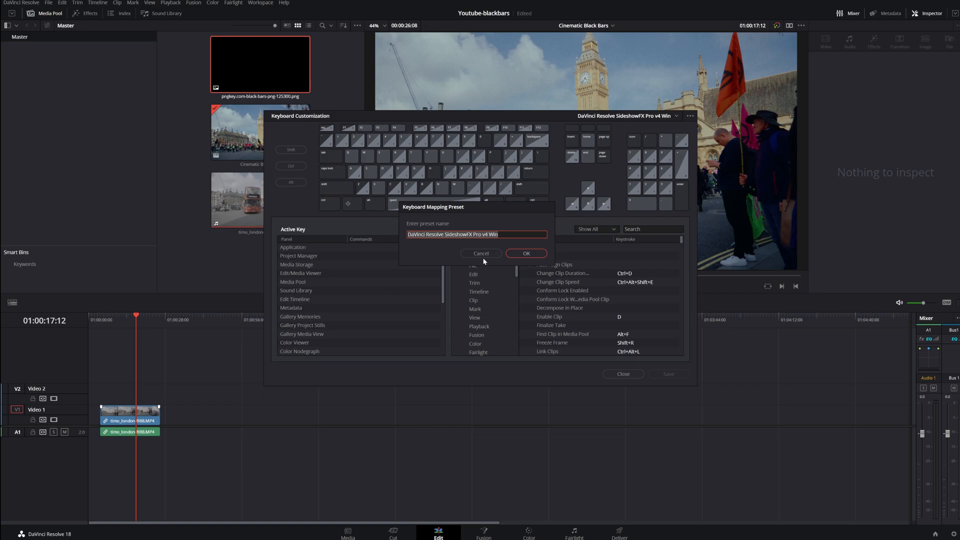
{"action": "left_click", "coordinate": [526, 253]}
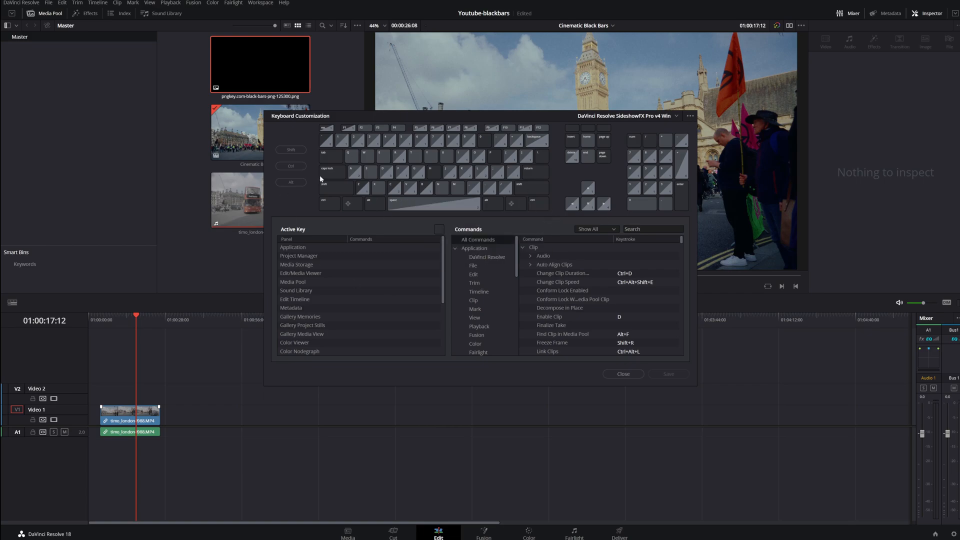
{"action": "mouse_move", "coordinate": [377, 122]}
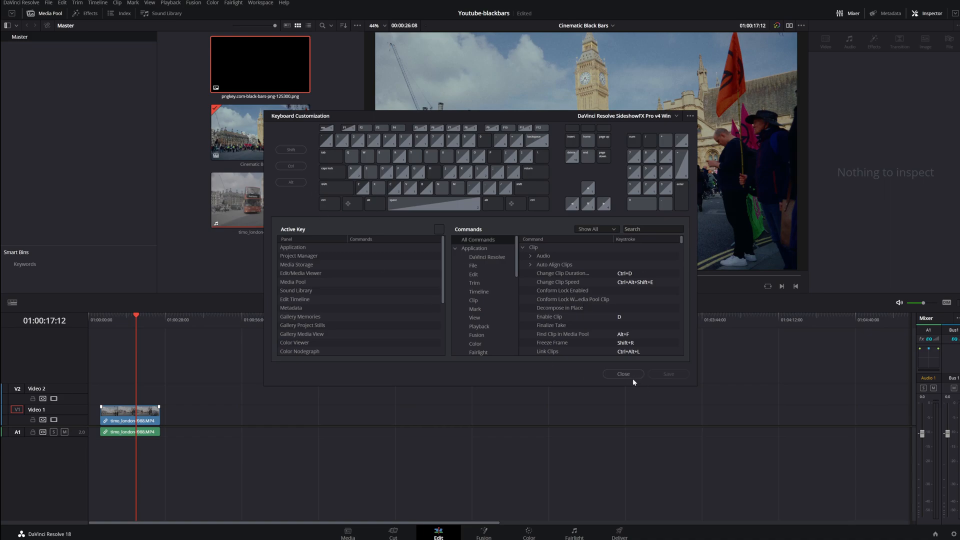
{"action": "left_click", "coordinate": [623, 374]}
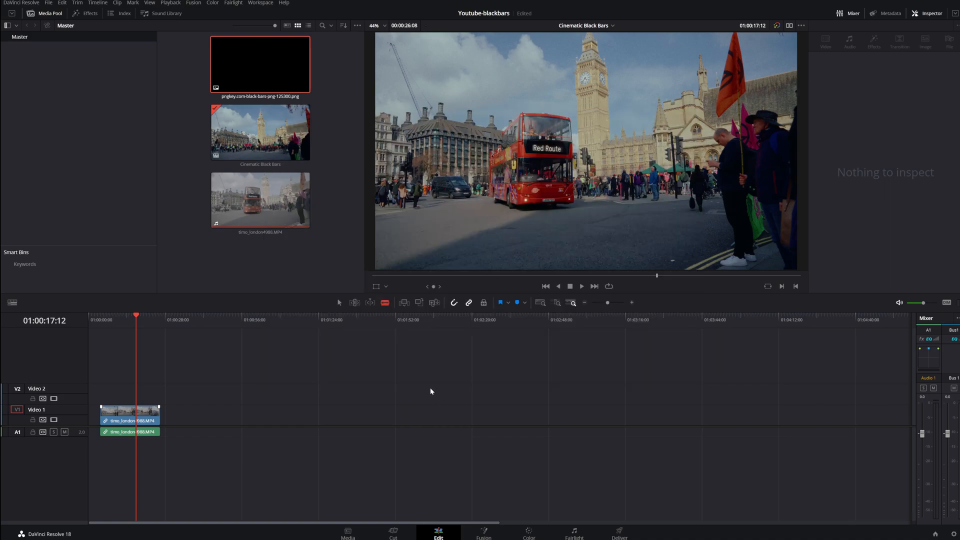